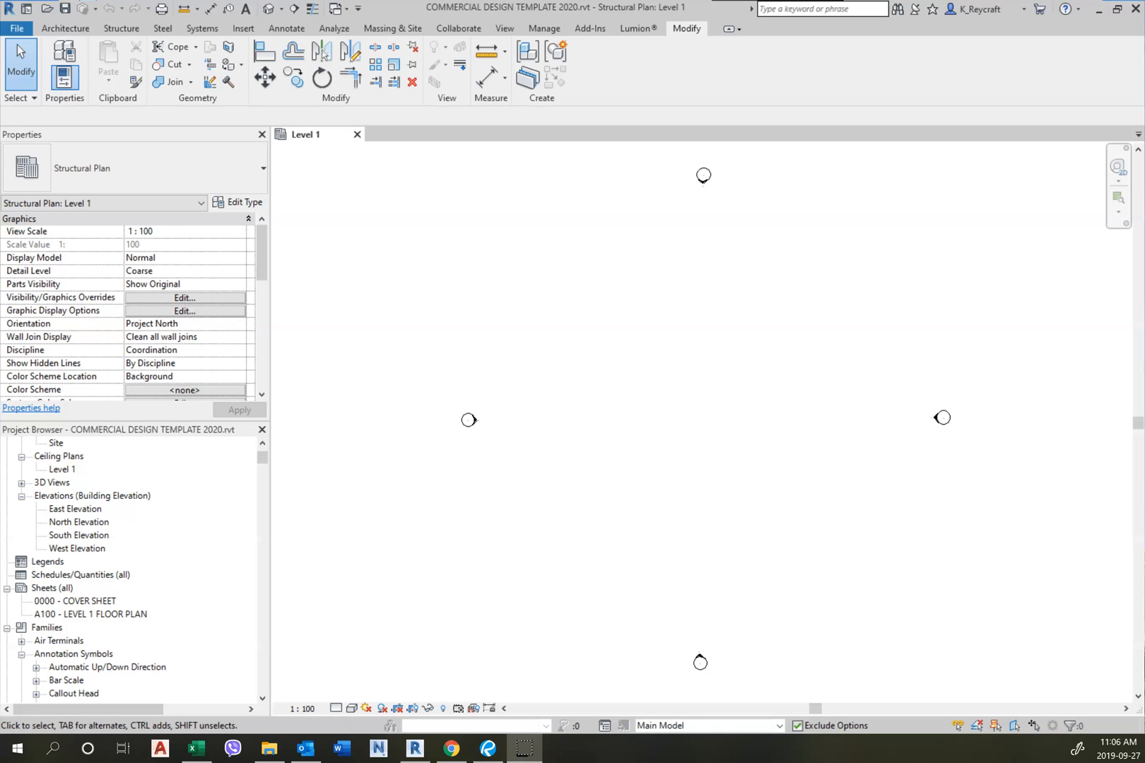
Open sheet A100 - LEVEL 1 FLOOR PLAN from the Project Browser's Sheets list.
{"action": "left_click", "coordinate": [74, 600]}
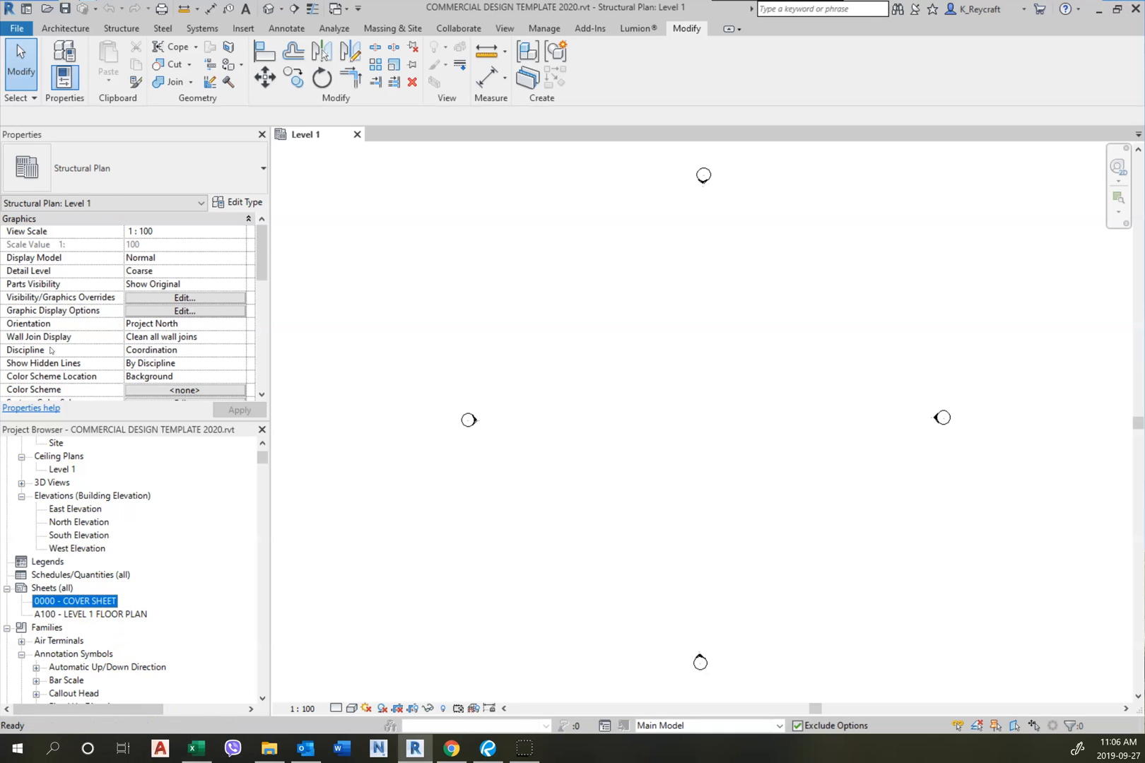
{"action": "left_click", "coordinate": [90, 614]}
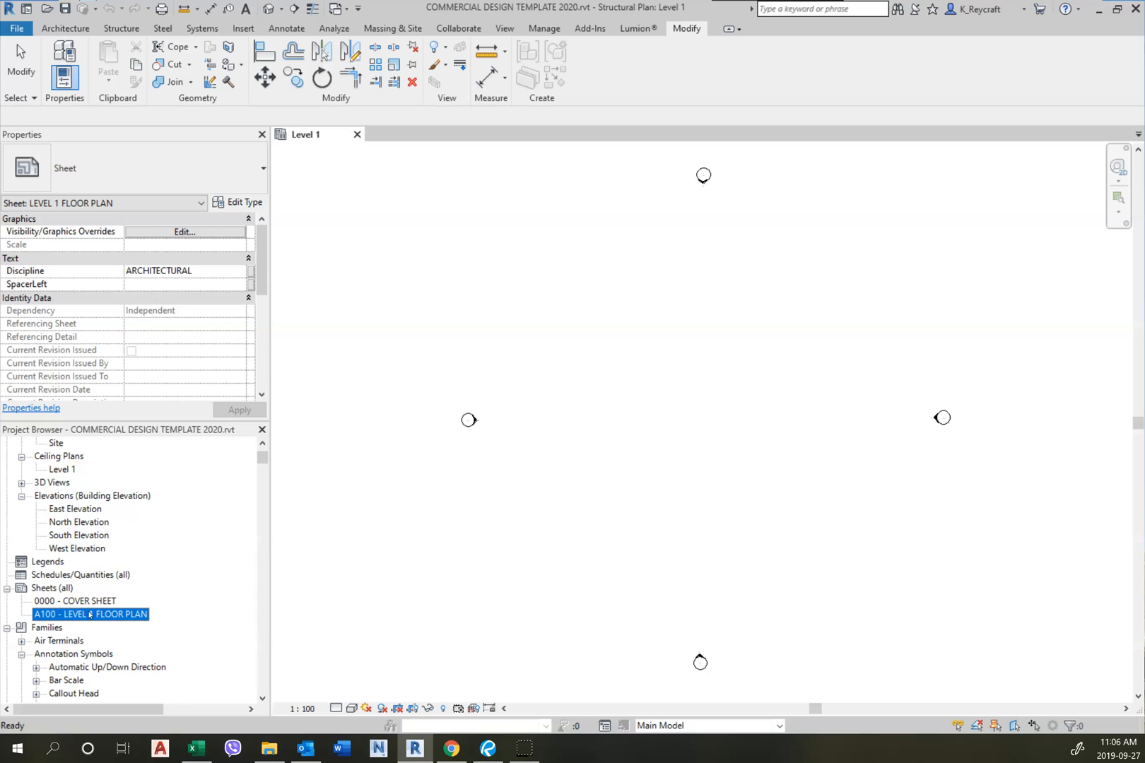
{"action": "double_click", "coordinate": [90, 613]}
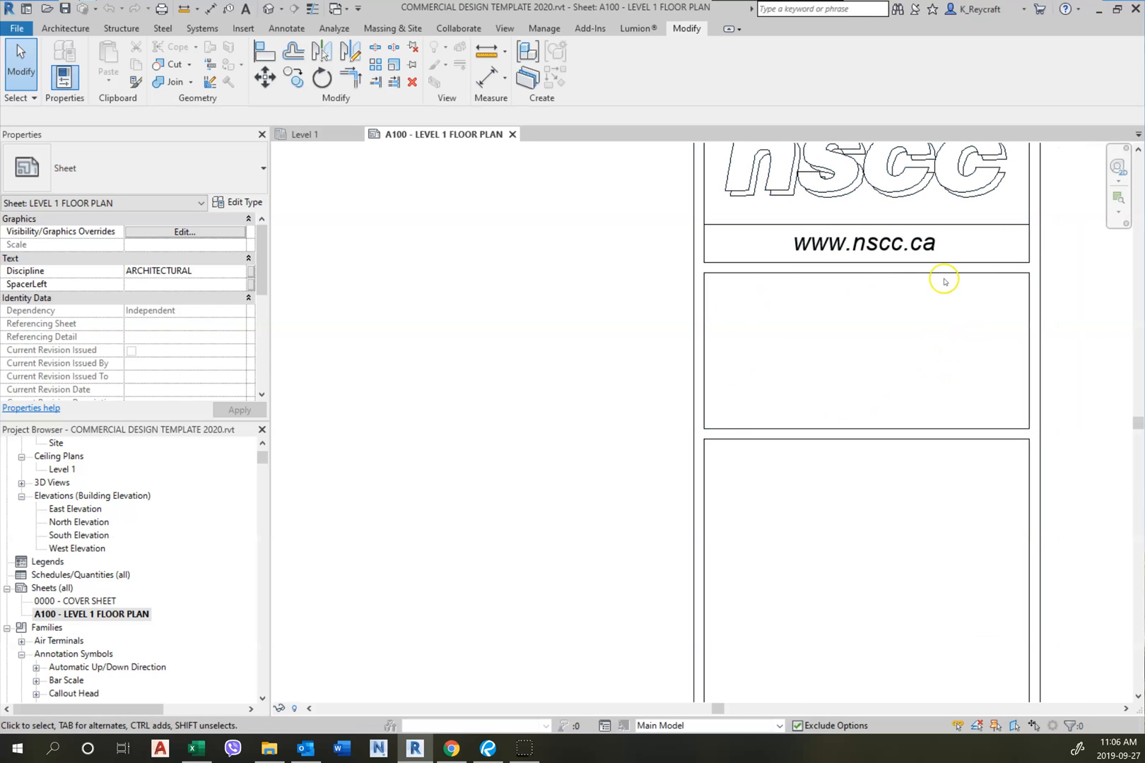
{"action": "scroll", "scroll_direction": "down", "scroll_amount": 3}
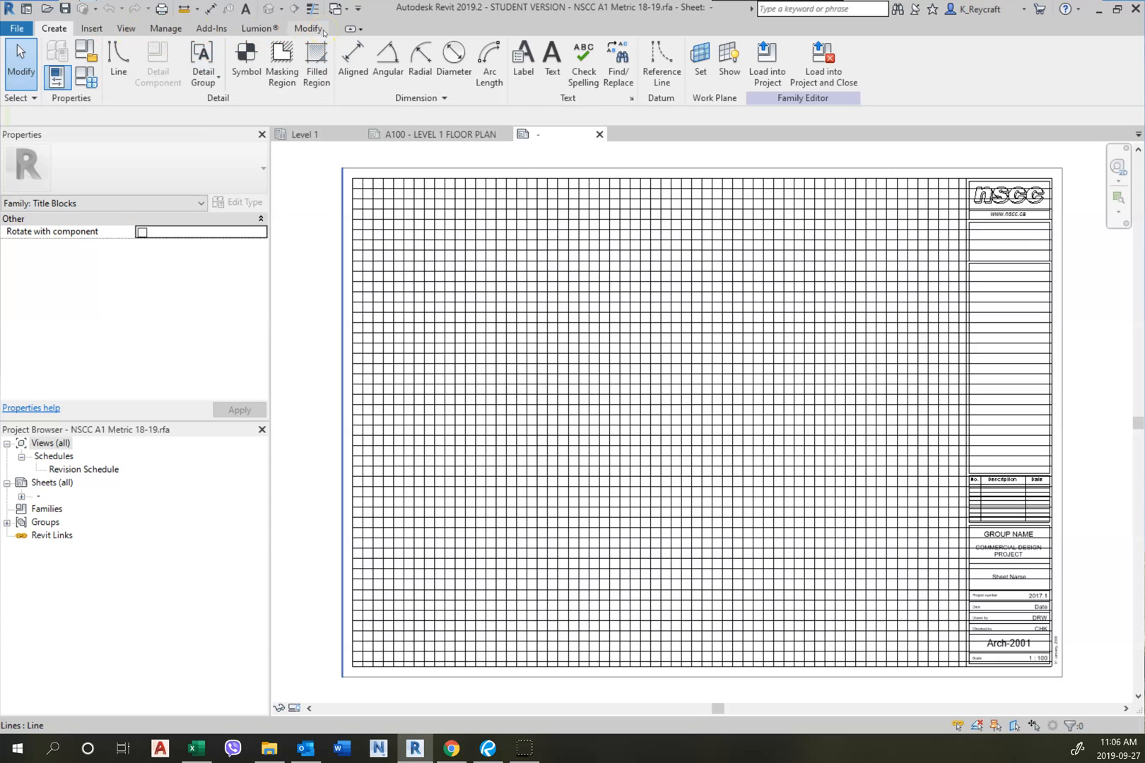
{"action": "mouse_move", "coordinate": [557, 13]}
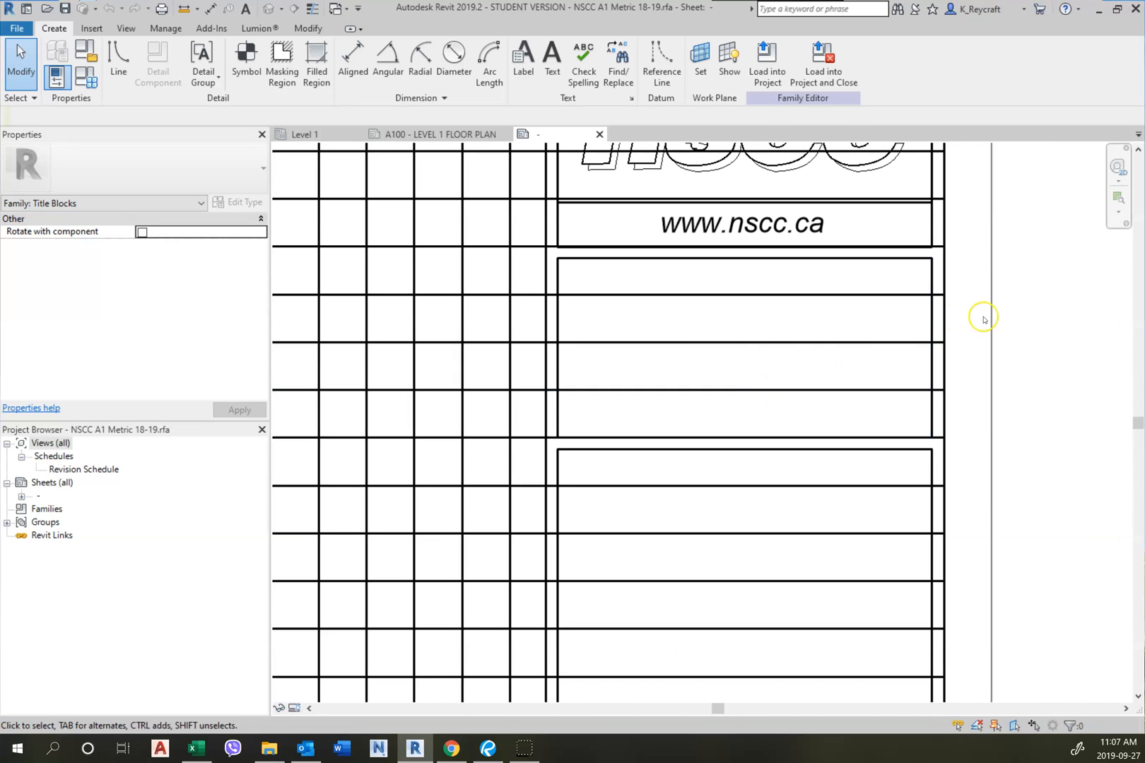
{"action": "left_click", "coordinate": [822, 259]}
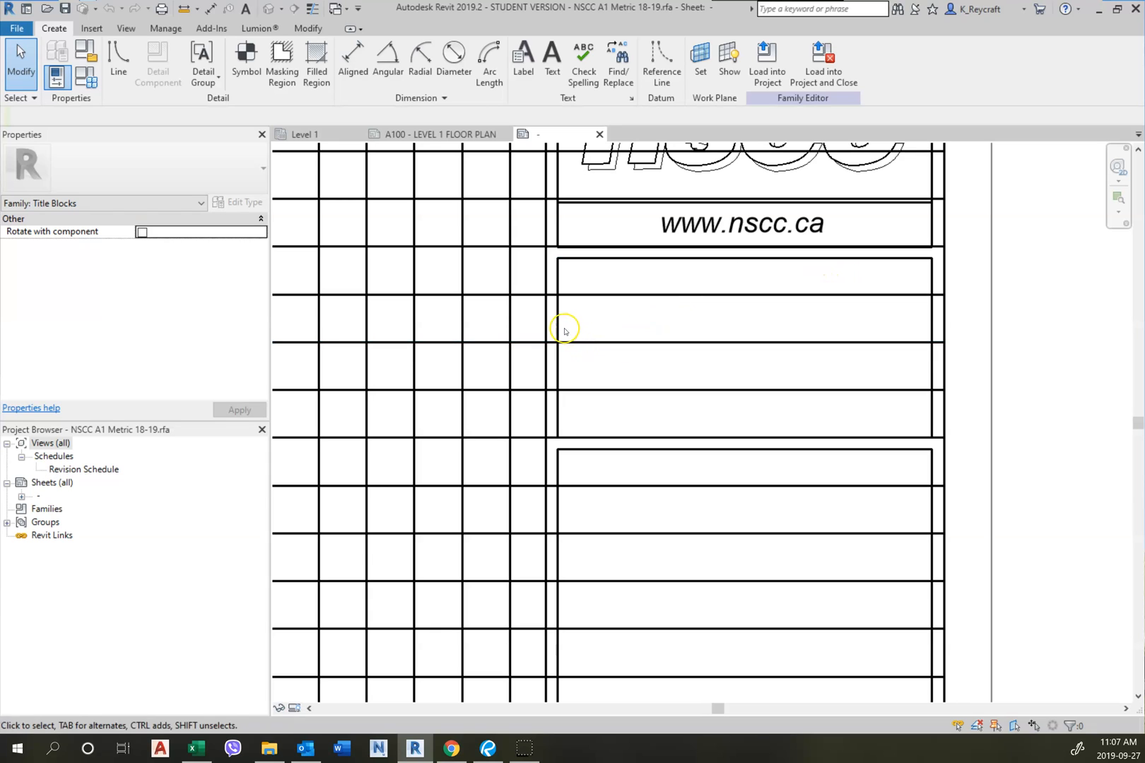
{"action": "left_click", "coordinate": [607, 439]}
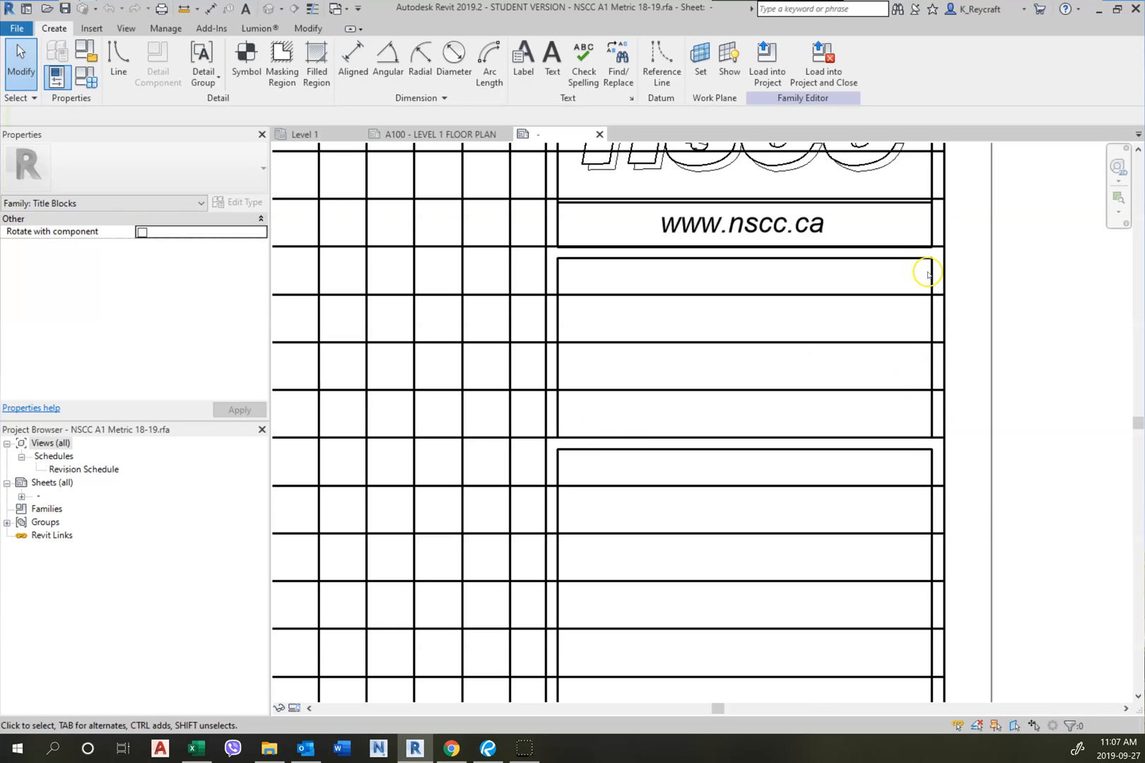
{"action": "mouse_move", "coordinate": [607, 310]}
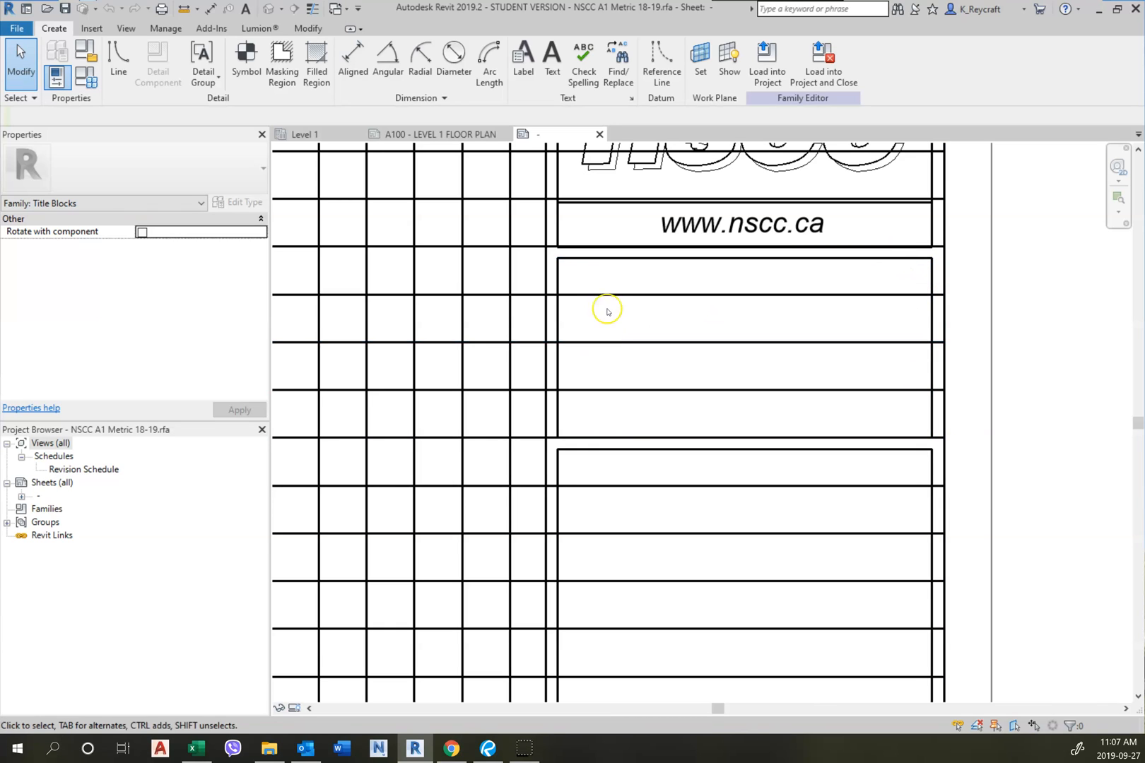
{"action": "mouse_move", "coordinate": [724, 427]}
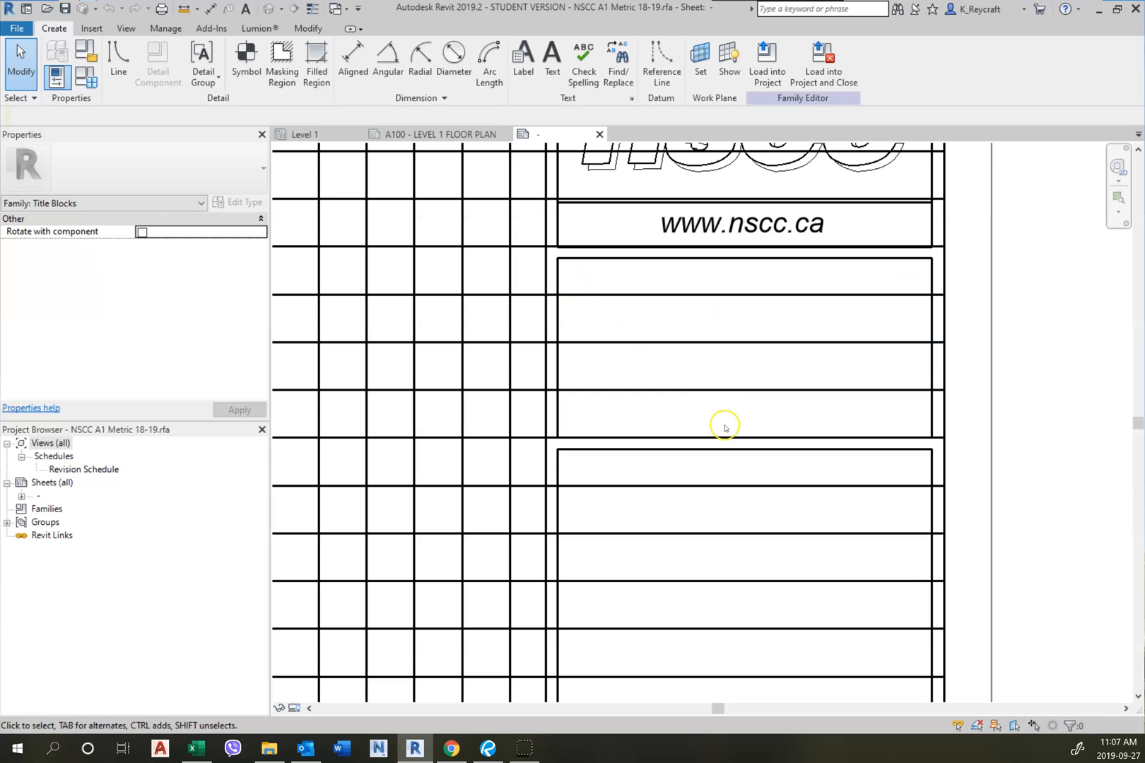
{"action": "left_click", "coordinate": [723, 391]}
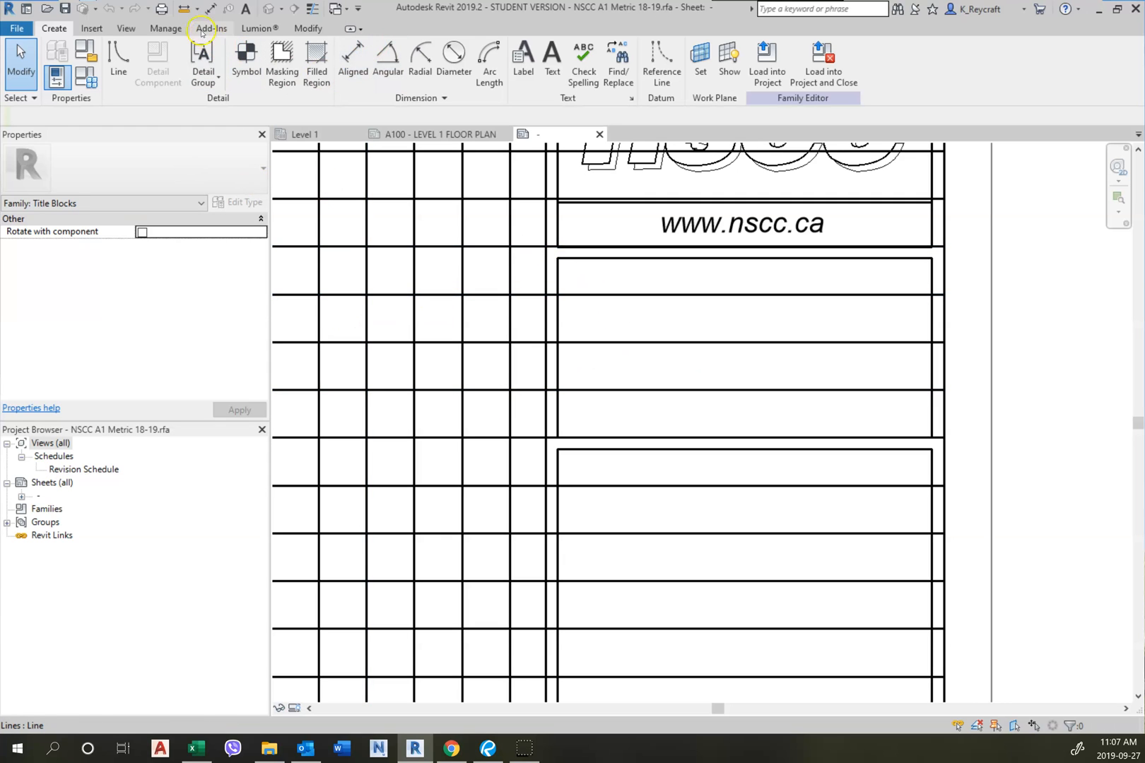
Import BIM Logo.jpg as an image into the title block family.
{"action": "left_click", "coordinate": [90, 27]}
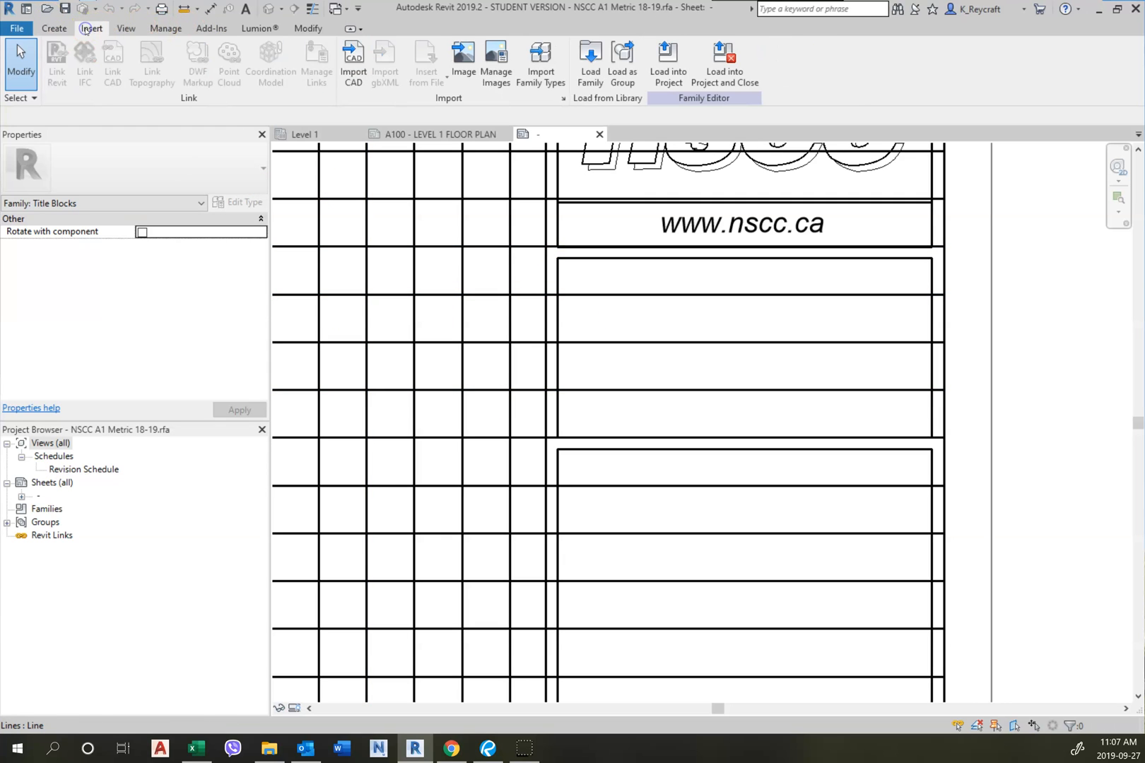
{"action": "left_click", "coordinate": [462, 62]}
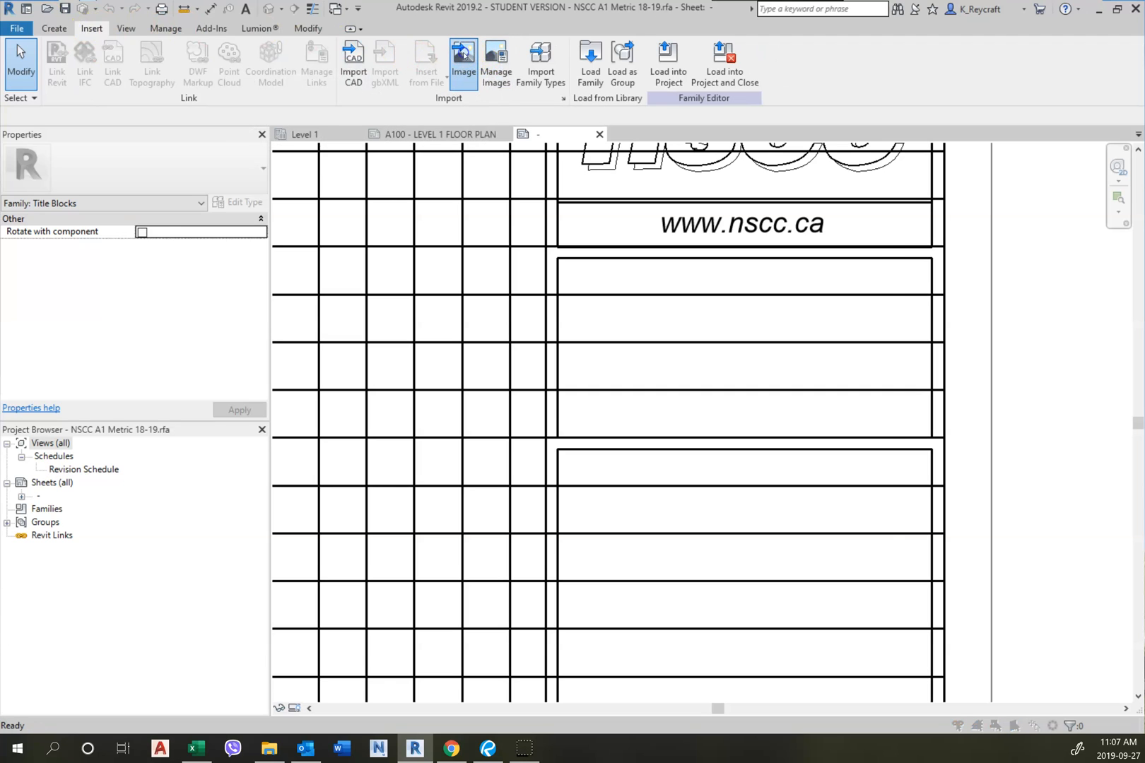
{"action": "left_click", "coordinate": [463, 62]}
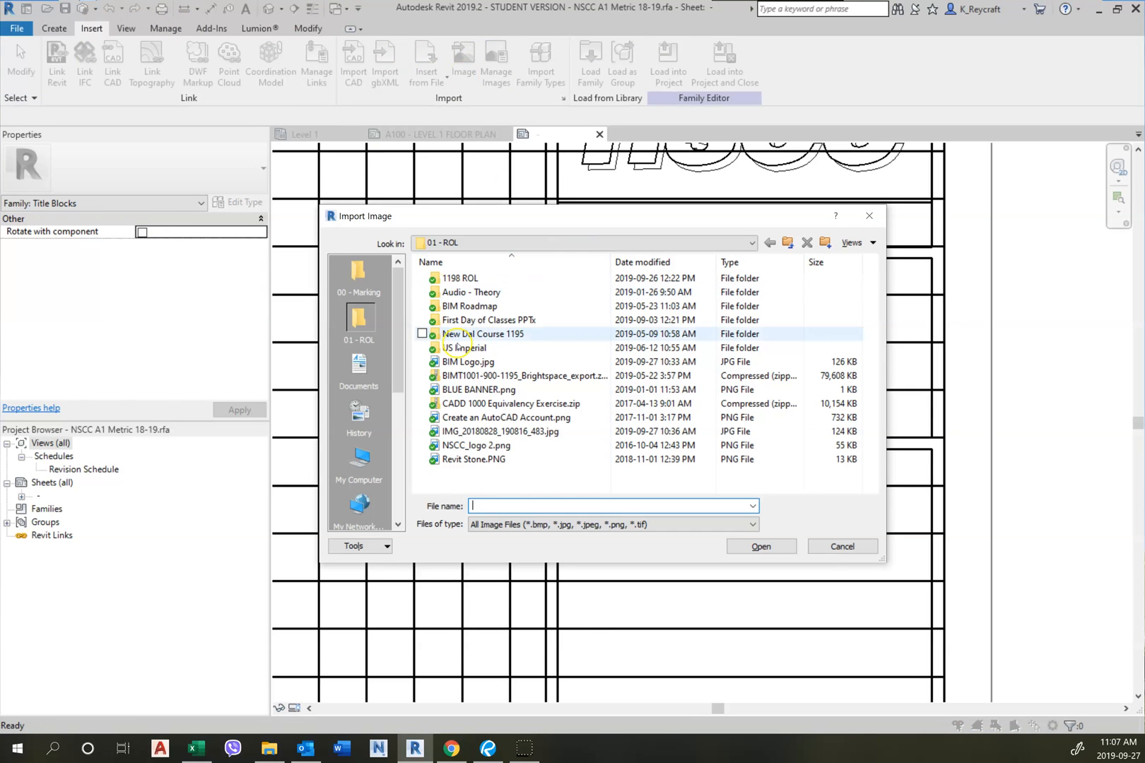
{"action": "left_click", "coordinate": [467, 361]}
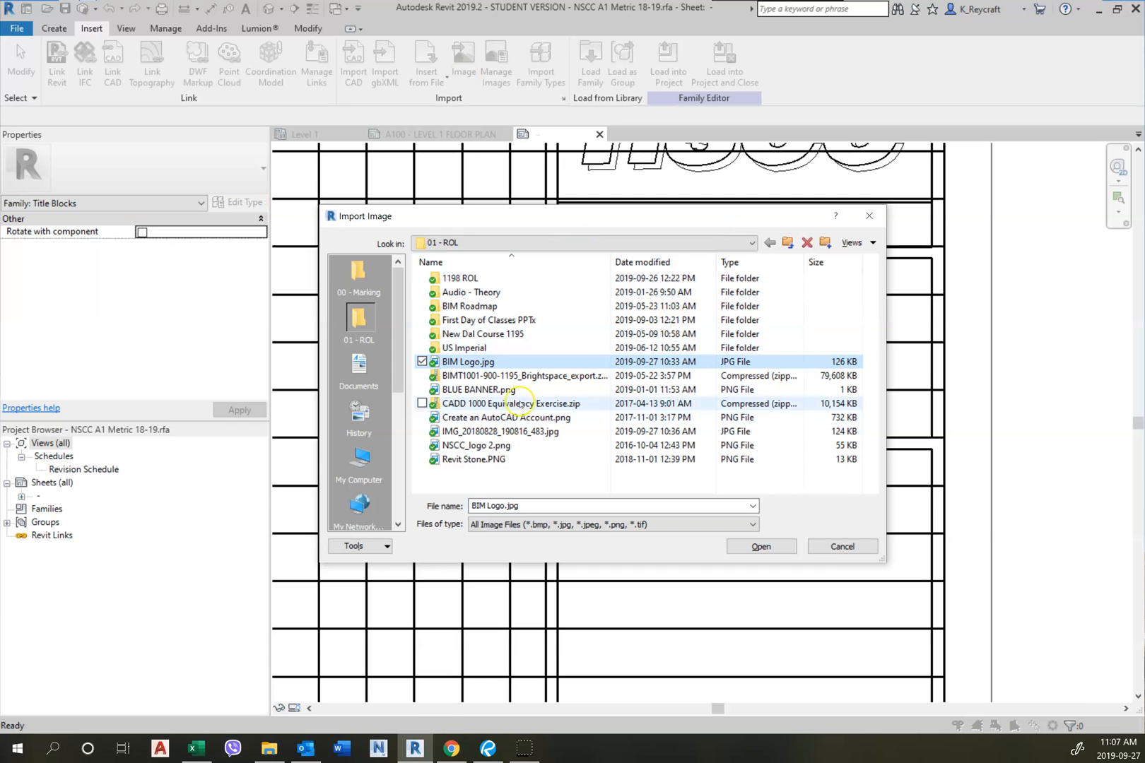
{"action": "left_click", "coordinate": [759, 546]}
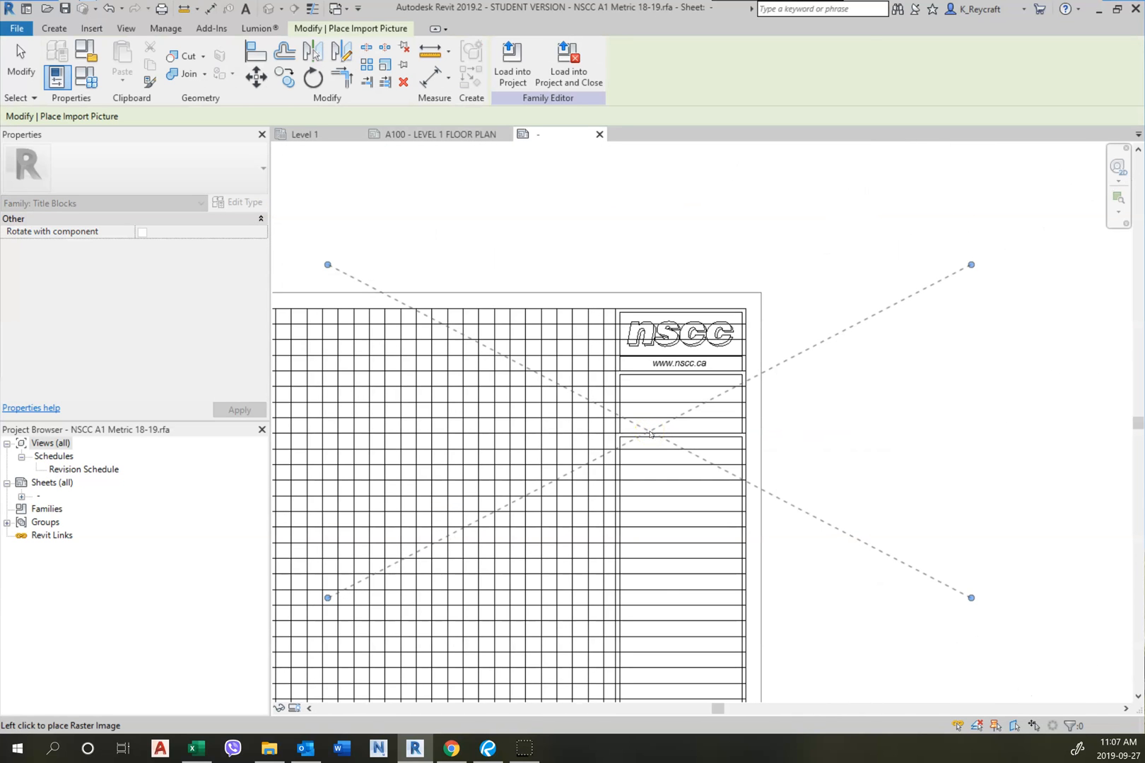
{"action": "left_click", "coordinate": [650, 431]}
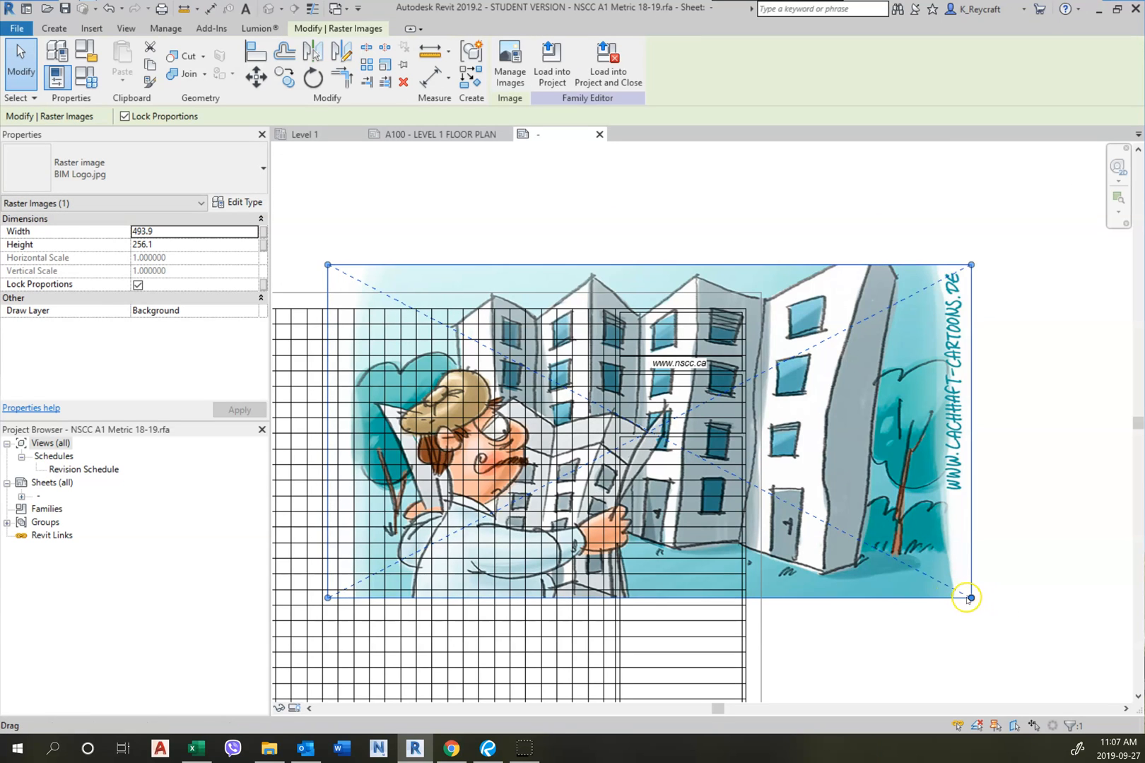
{"action": "left_click_drag", "start_coordinate": [968, 597], "coordinate": [661, 424]}
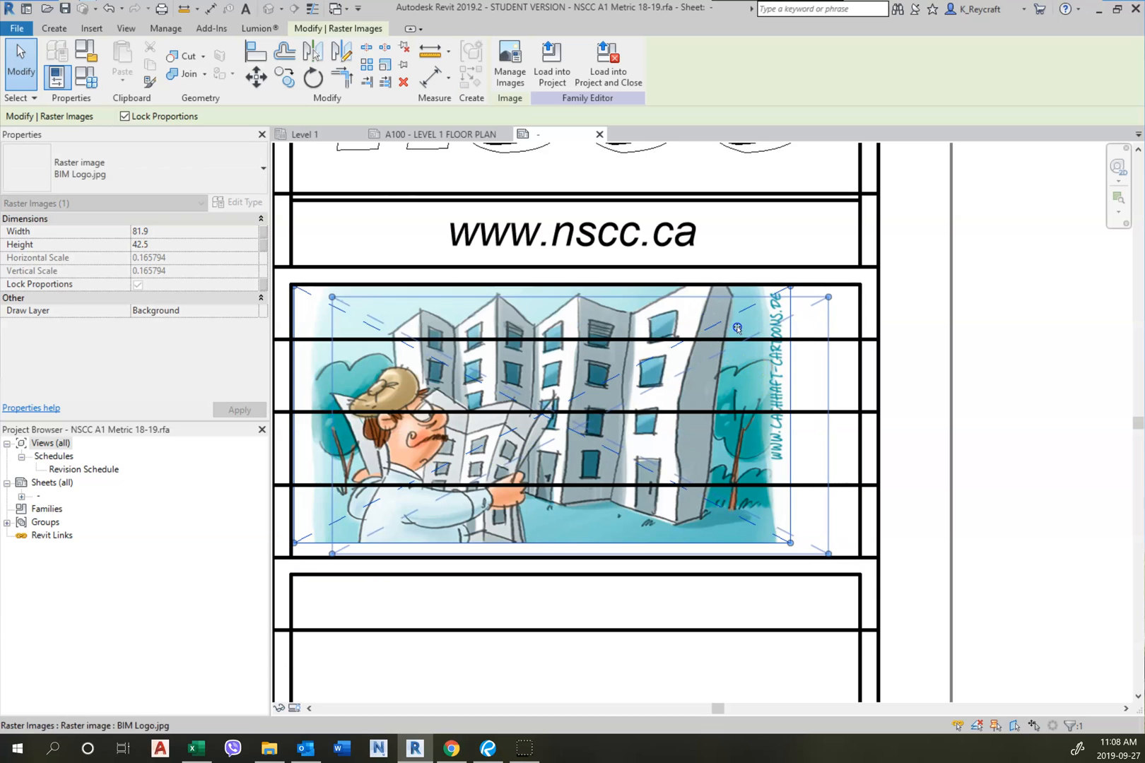
{"action": "left_click_drag", "start_coordinate": [737, 326], "coordinate": [792, 509]}
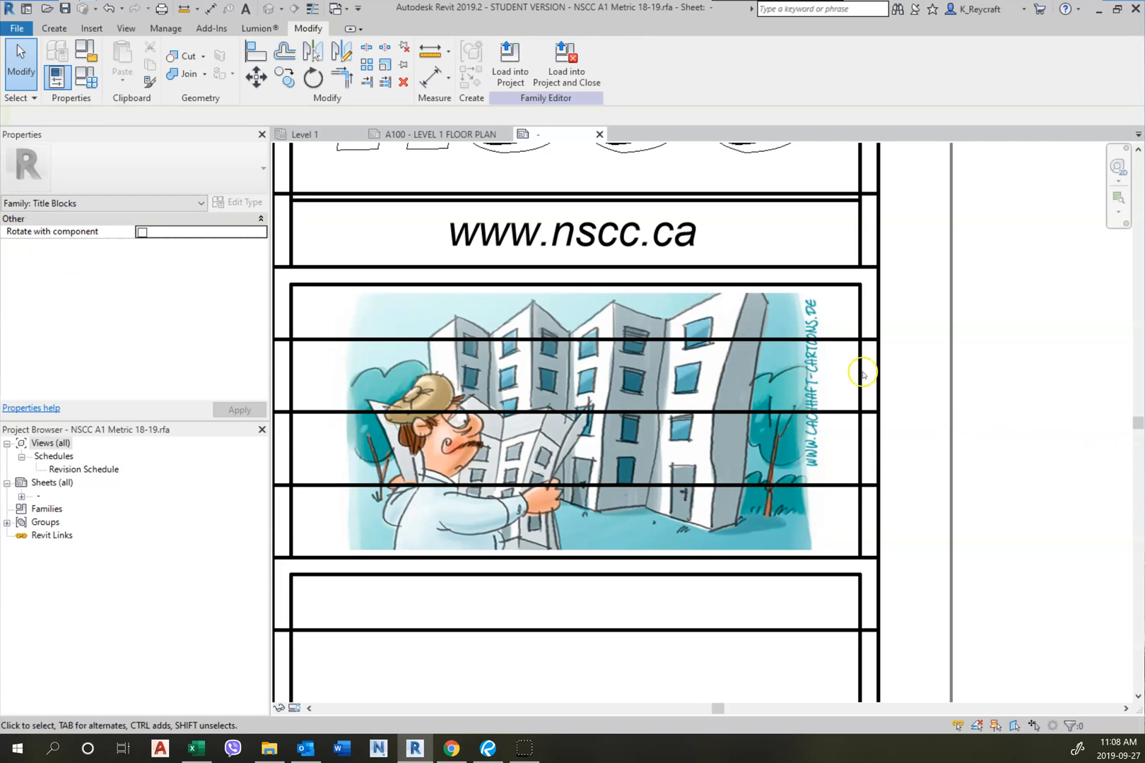
{"action": "mouse_move", "coordinate": [922, 573]}
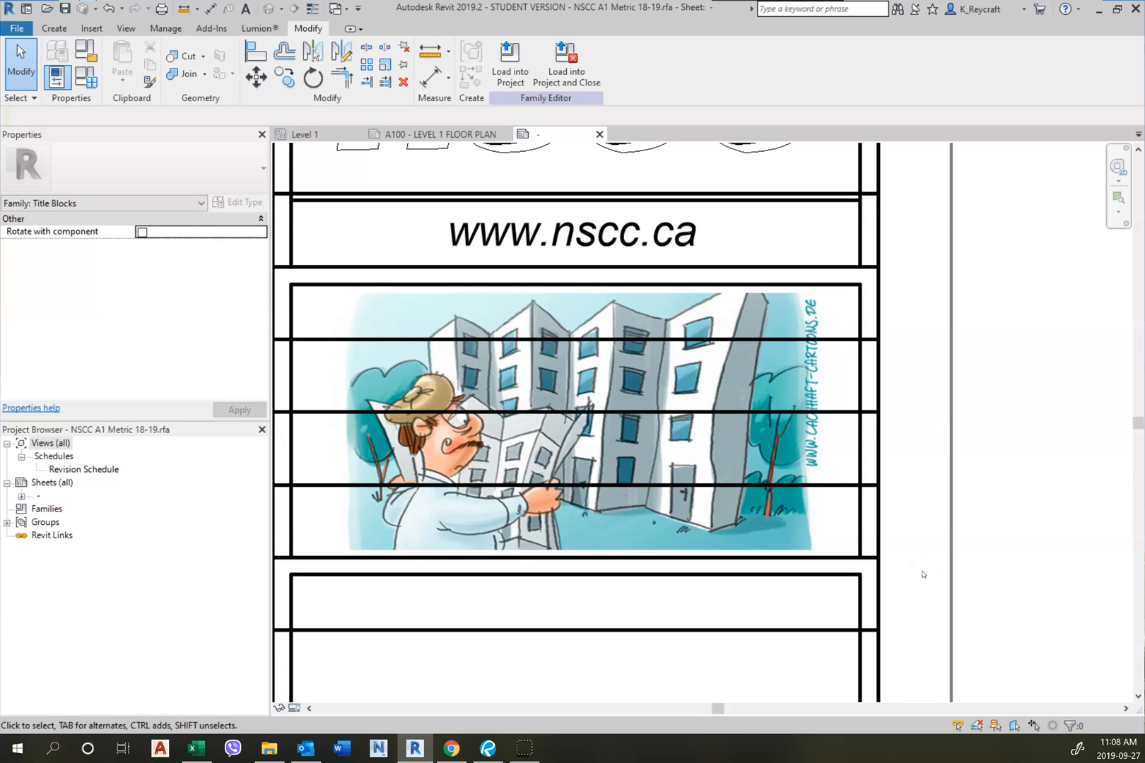
{"action": "mouse_move", "coordinate": [651, 180]}
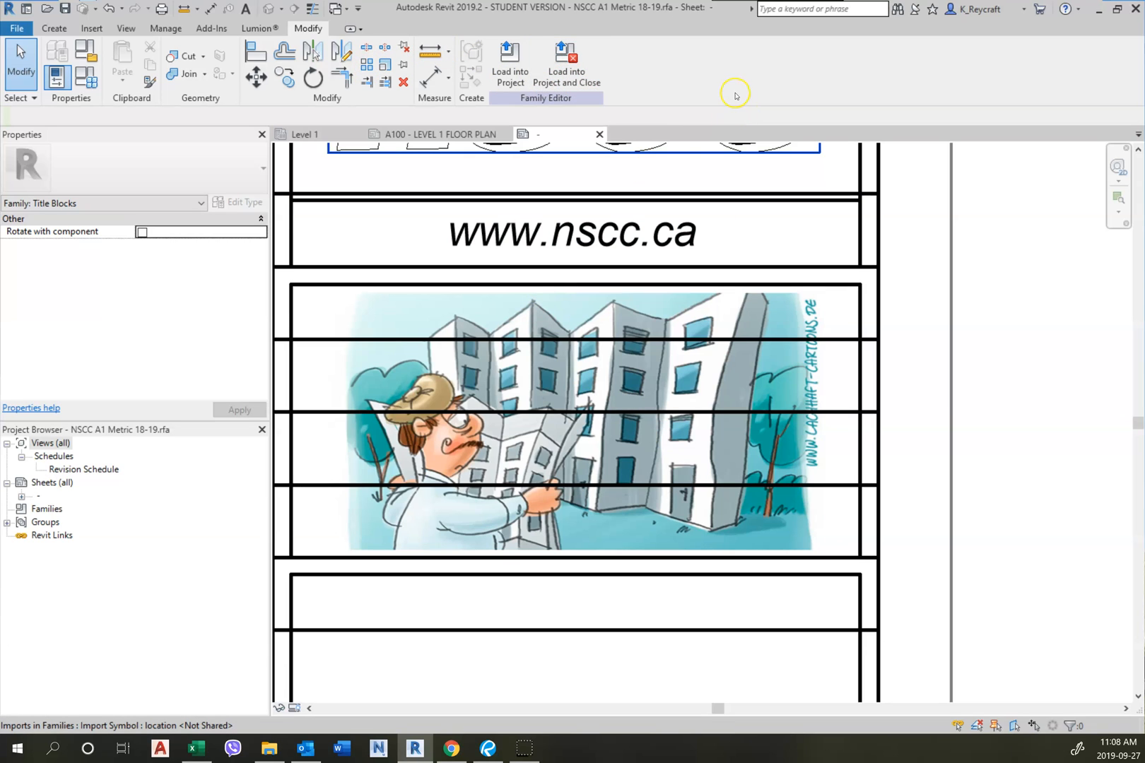
{"action": "mouse_move", "coordinate": [510, 62]}
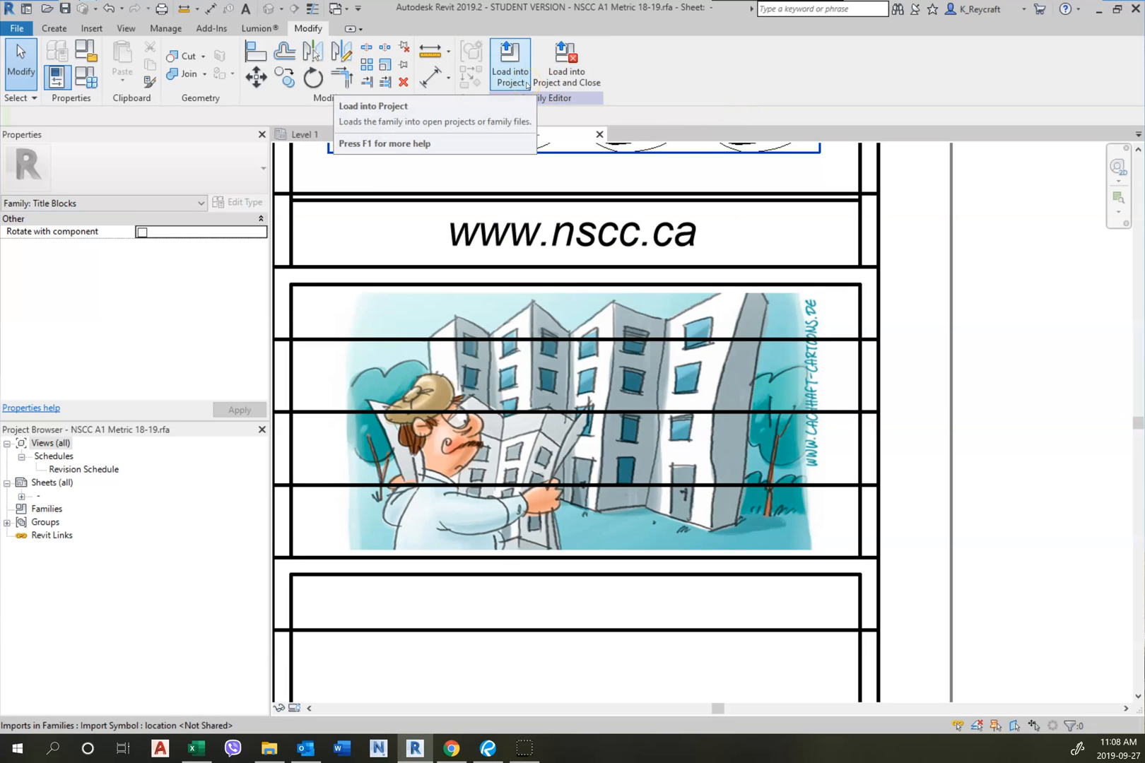
{"action": "mouse_move", "coordinate": [509, 65]}
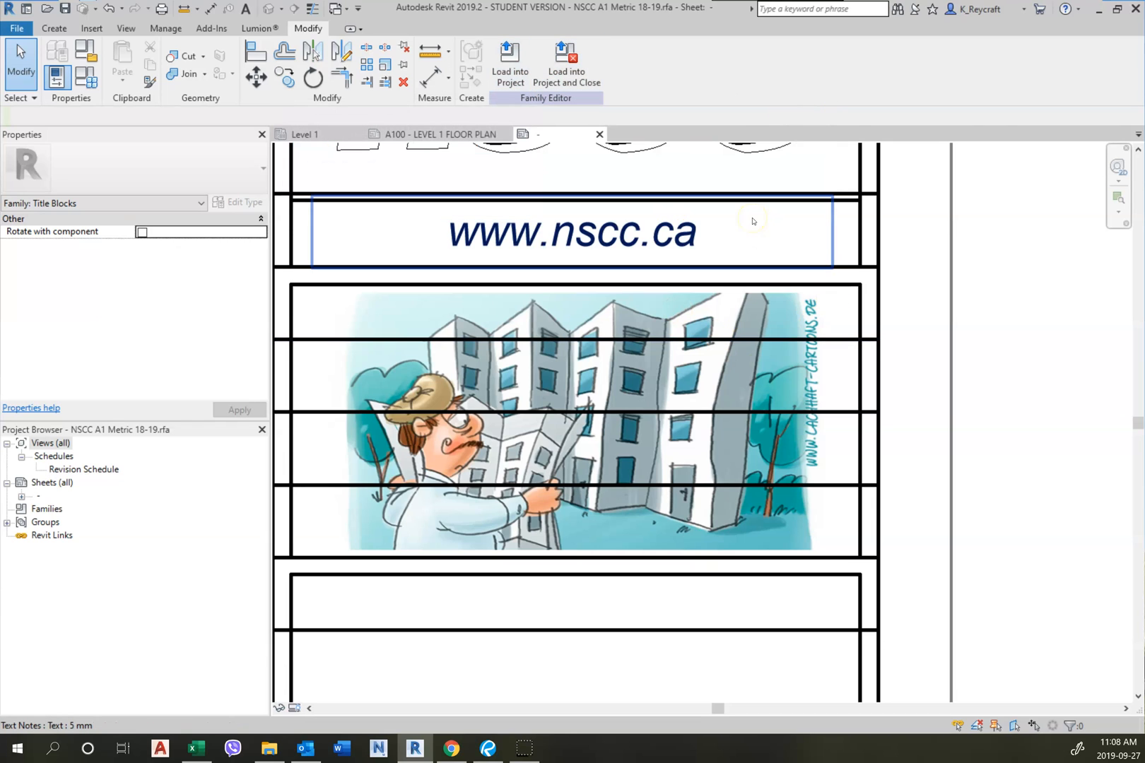
Load the title block into the project and close the family without saving its file.
{"action": "left_click", "coordinate": [565, 64]}
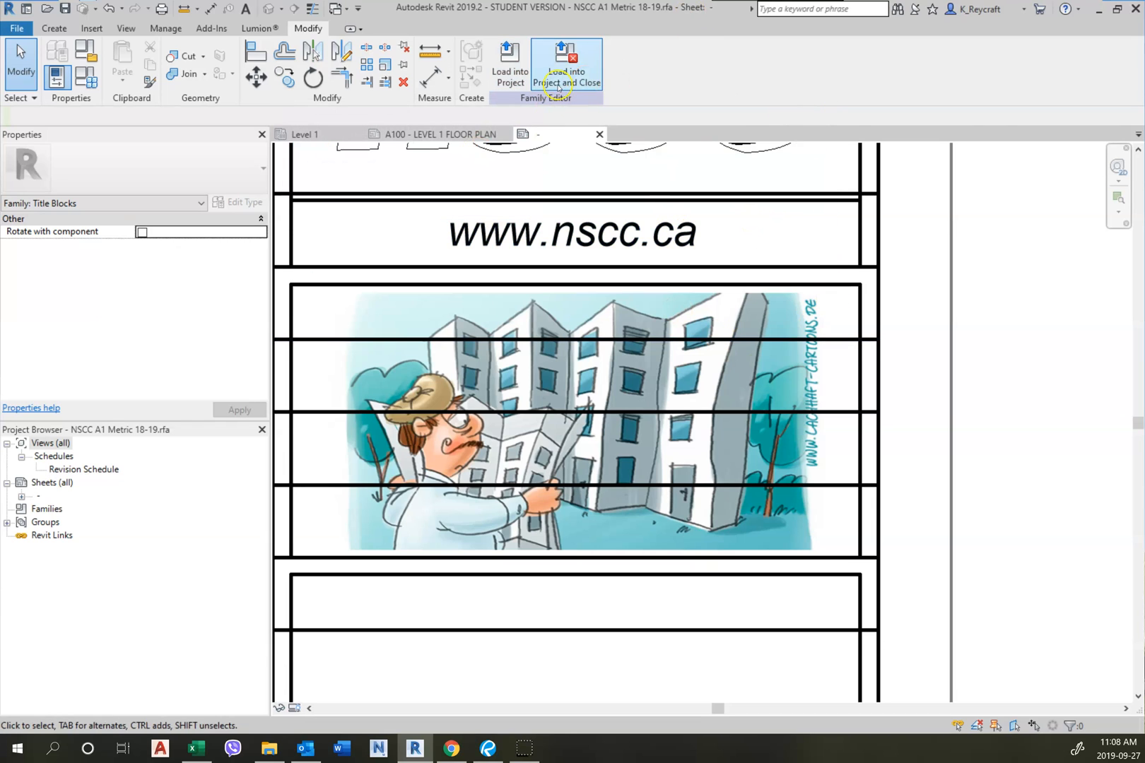
{"action": "mouse_move", "coordinate": [571, 62]}
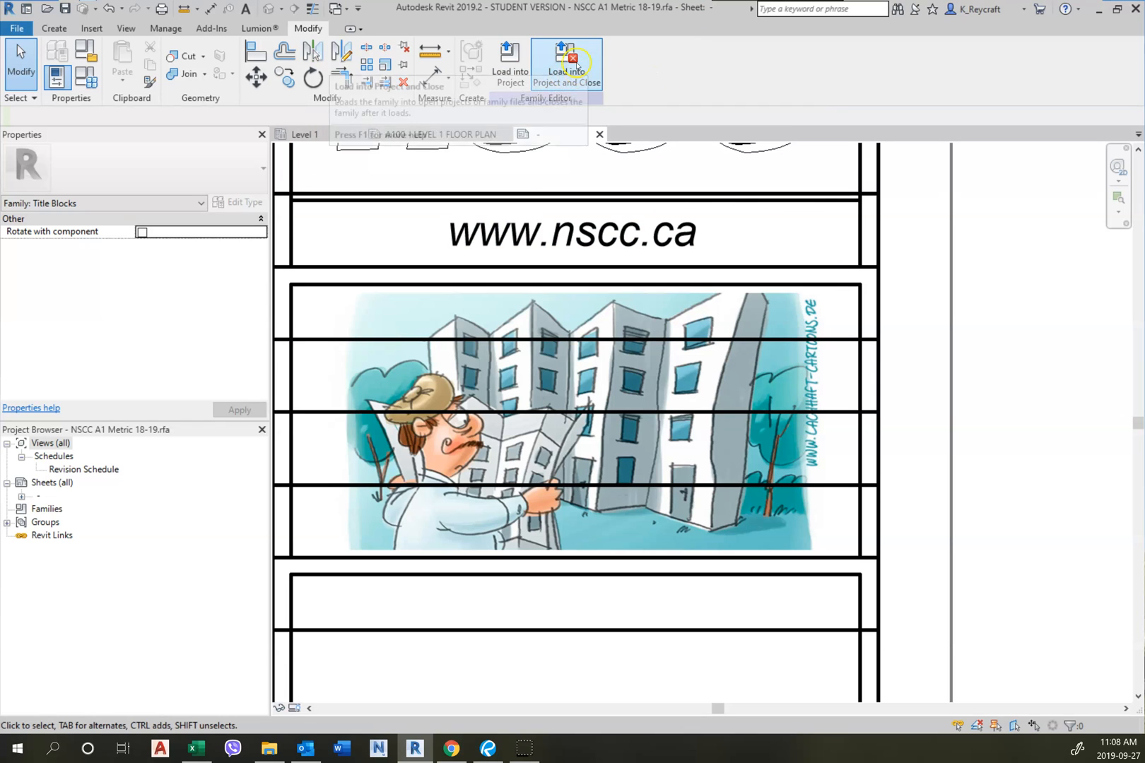
{"action": "left_click", "coordinate": [565, 62]}
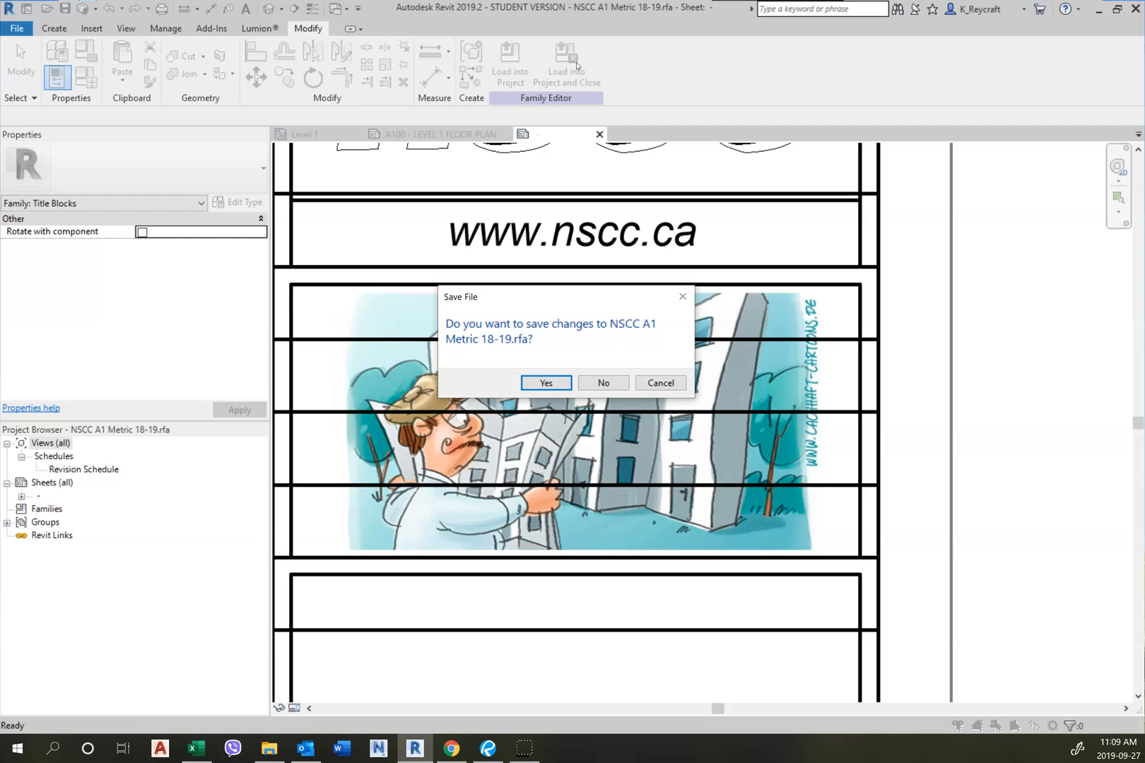
{"action": "mouse_move", "coordinate": [870, 99]}
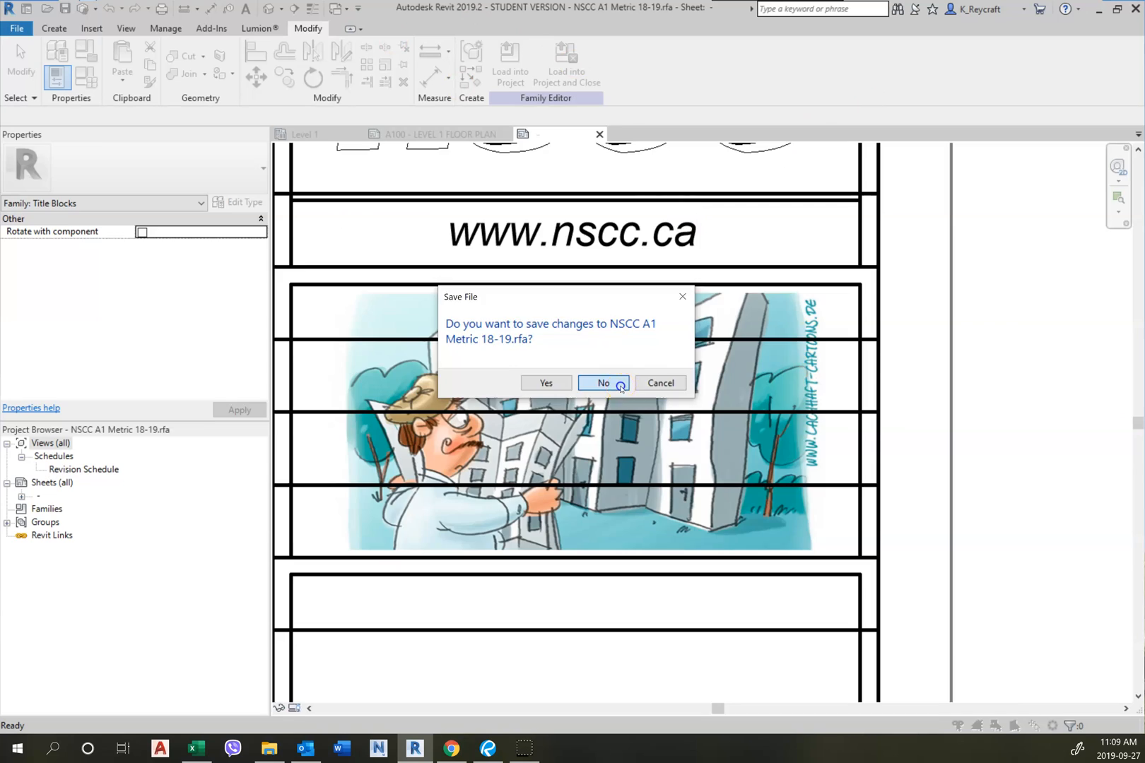
{"action": "left_click", "coordinate": [601, 383]}
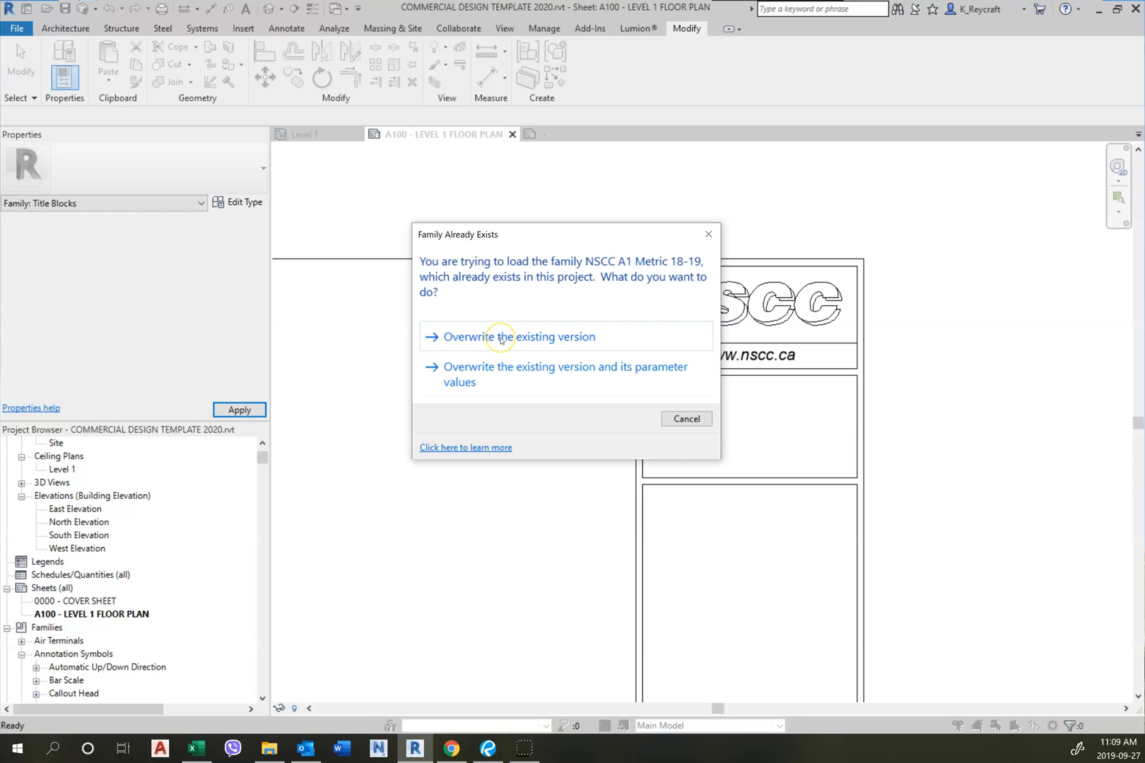
Overwrite the existing NSCC A1 Metric 18-19 title block and view the updated sheet A100.
{"action": "left_click", "coordinate": [521, 337]}
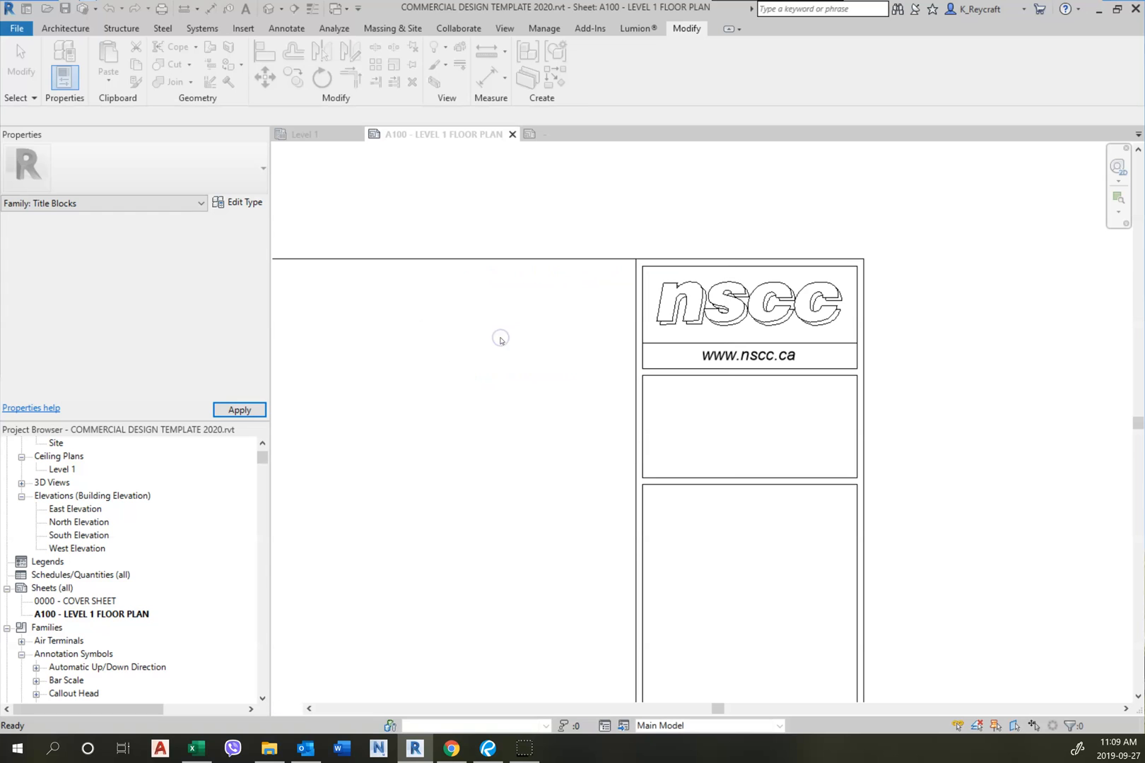
{"action": "left_click", "coordinate": [748, 428]}
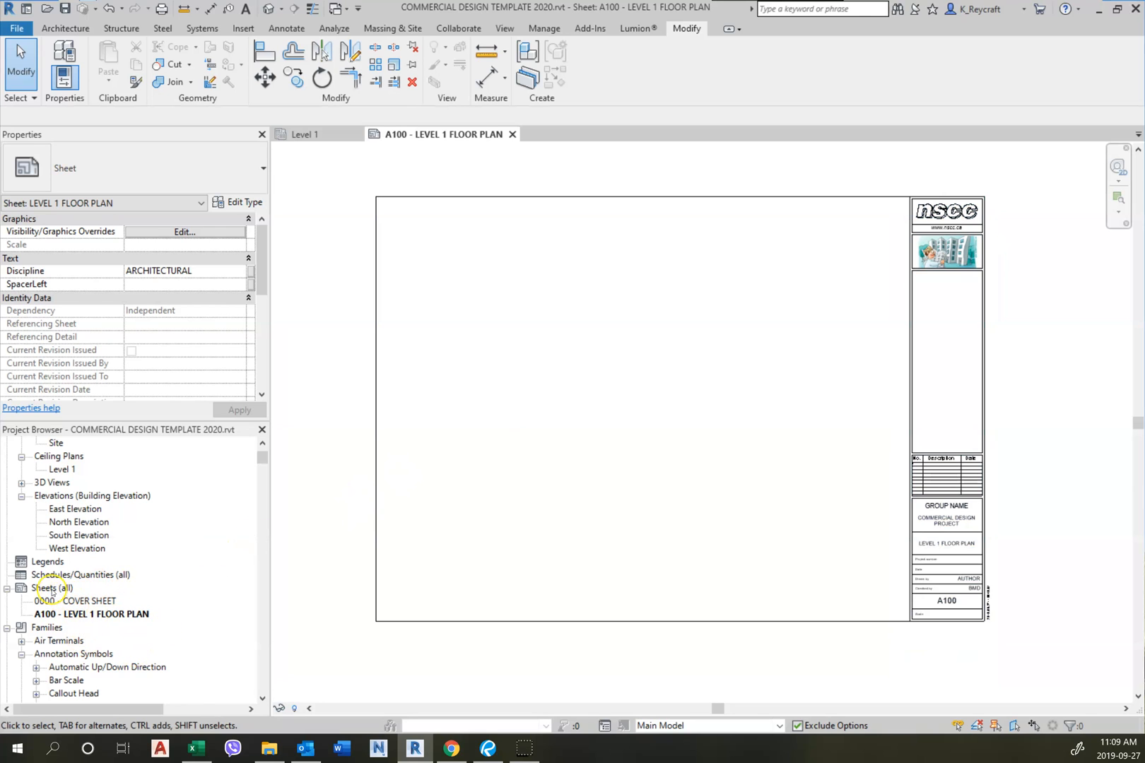
Create new sheet 0001 using the NSCC A1 Metric 18-19 W/GRID title block.
{"action": "right_click", "coordinate": [51, 588]}
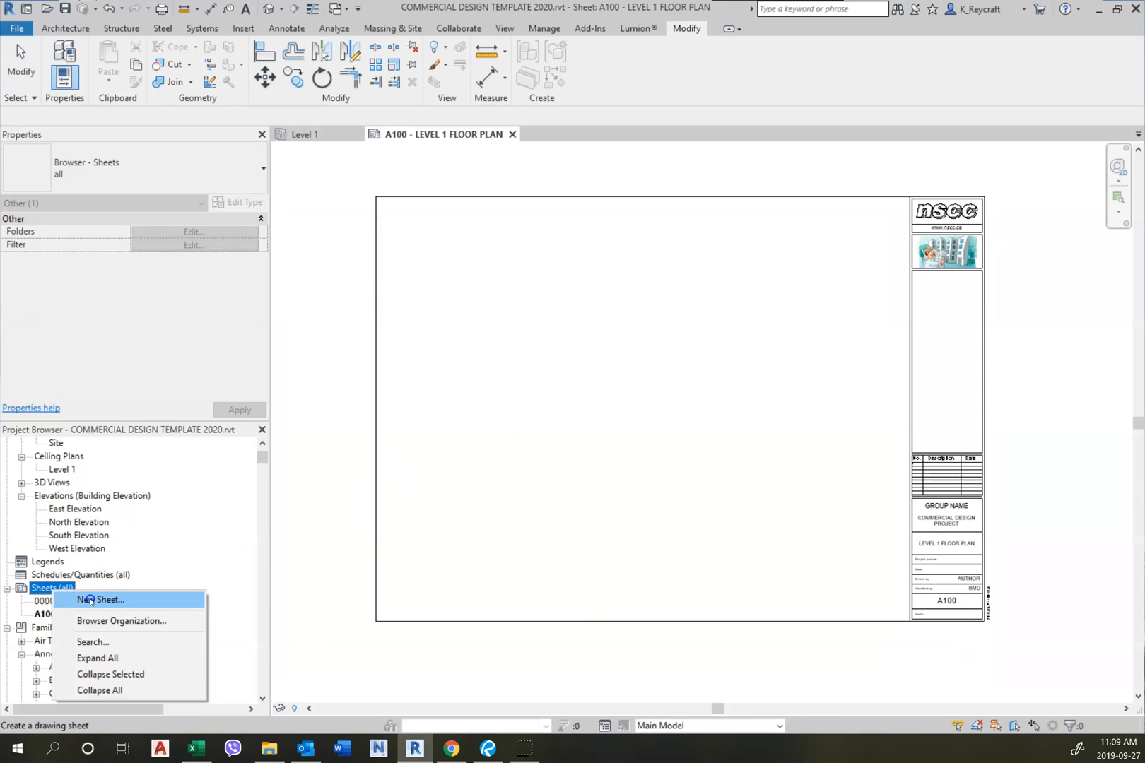
{"action": "left_click", "coordinate": [102, 599]}
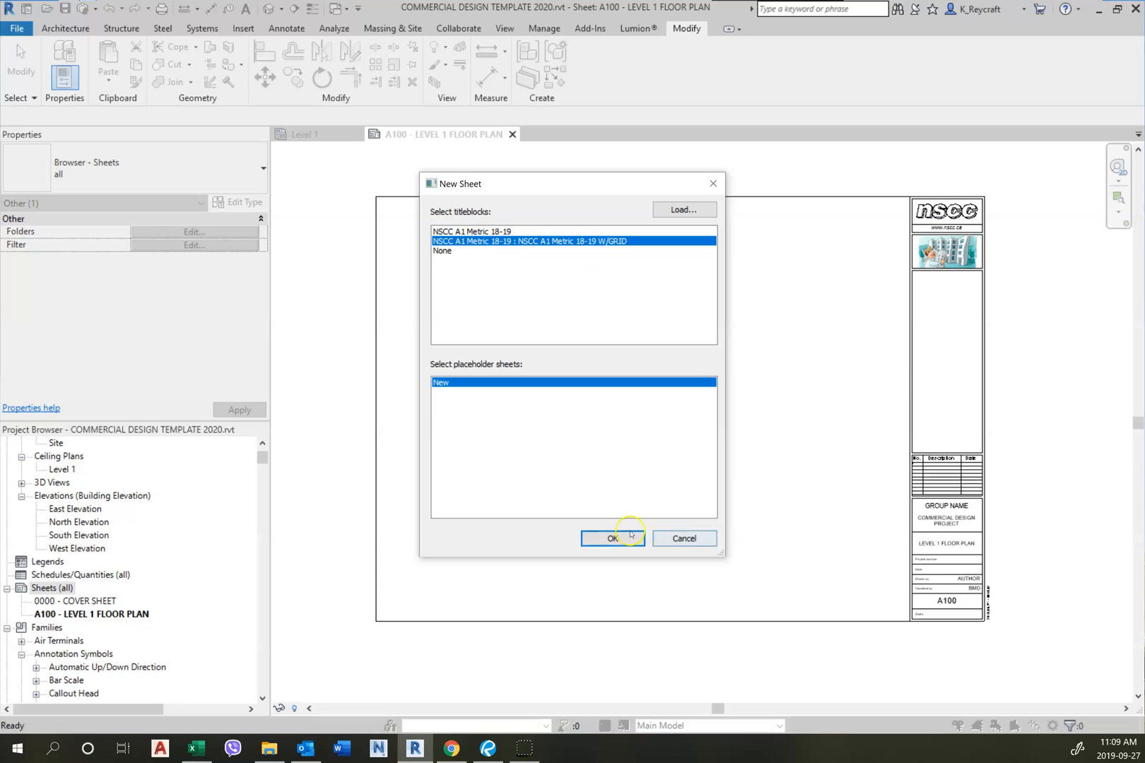
{"action": "left_click", "coordinate": [614, 538]}
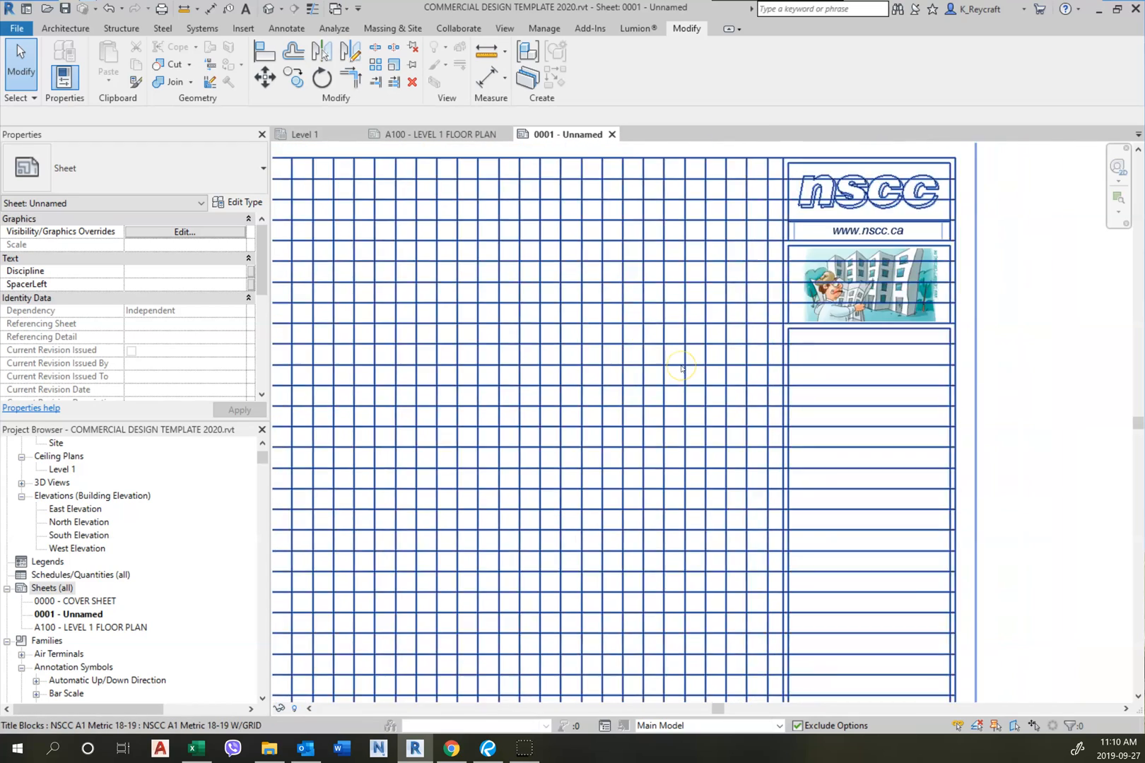
Create sheet 0002 with the plain NSCC A1 Metric 18-19 title block.
{"action": "scroll", "scroll_direction": "down", "scroll_amount": 3}
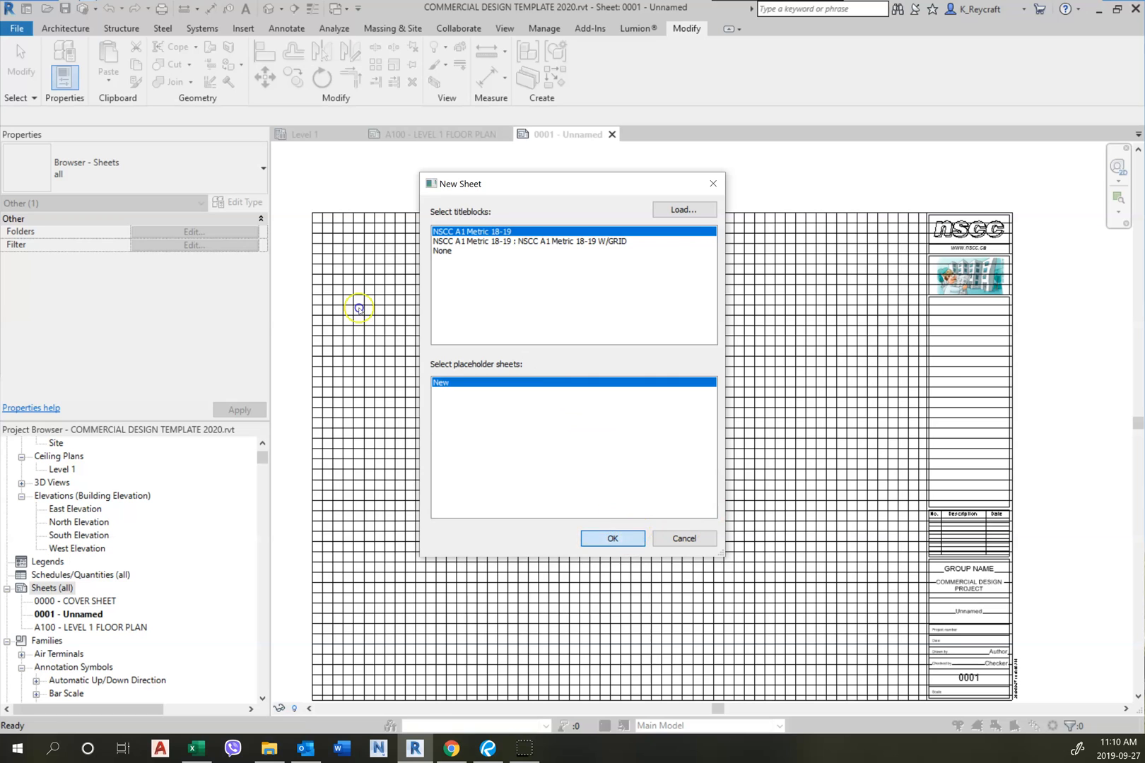
{"action": "left_click", "coordinate": [612, 539]}
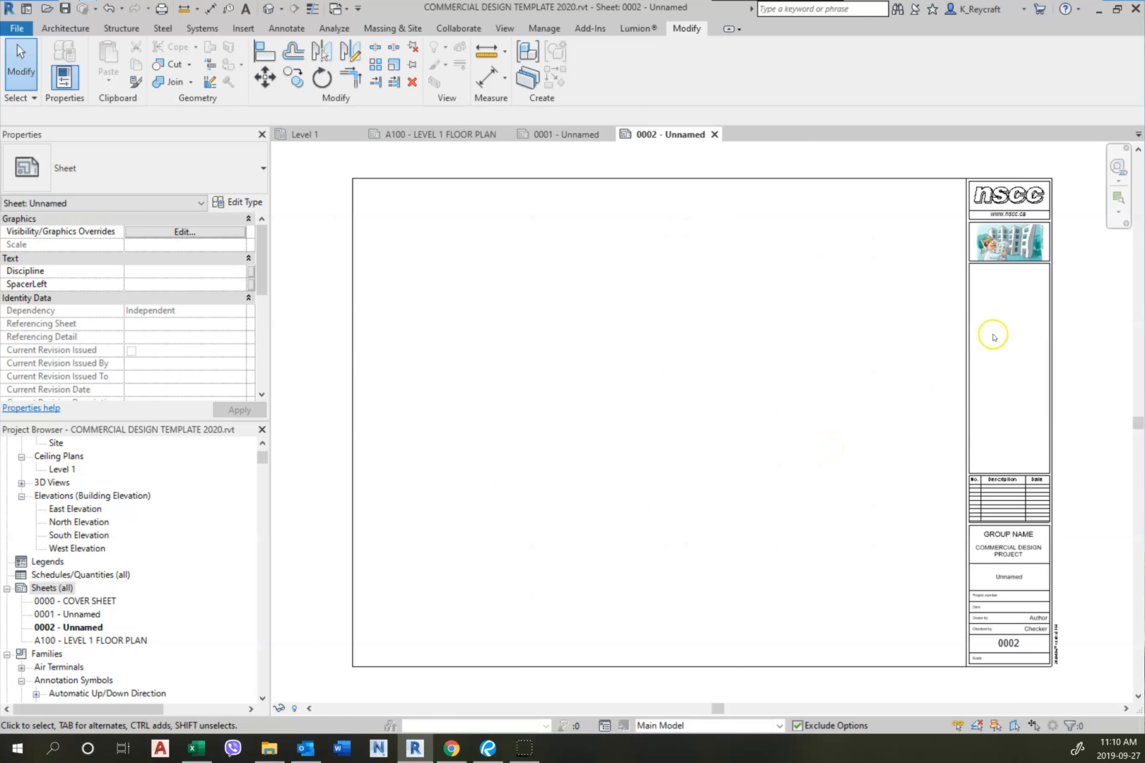